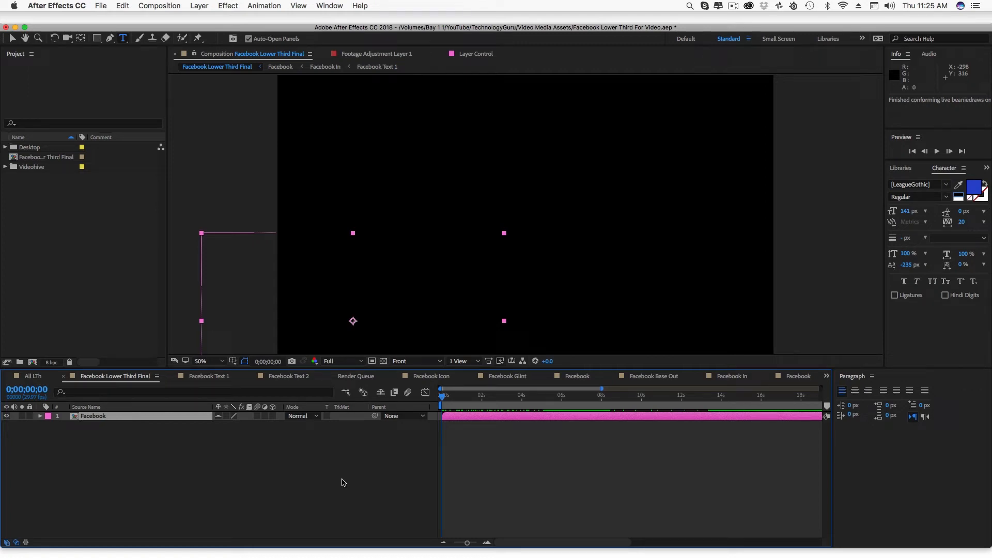
mouse_move(329, 481)
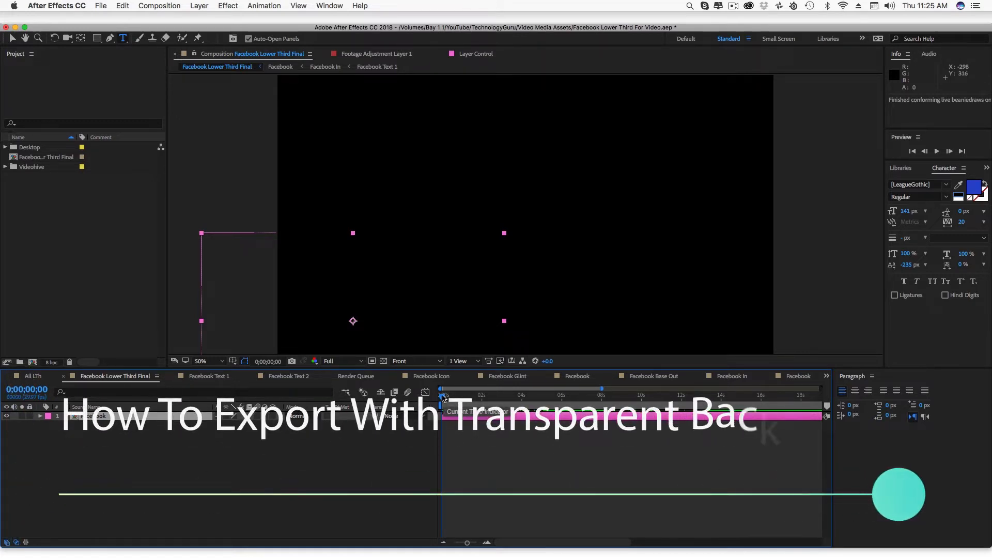
Scrub the timeline until the Facebook logo and title appear in the frame
left_click_drag(441, 396, 460, 395)
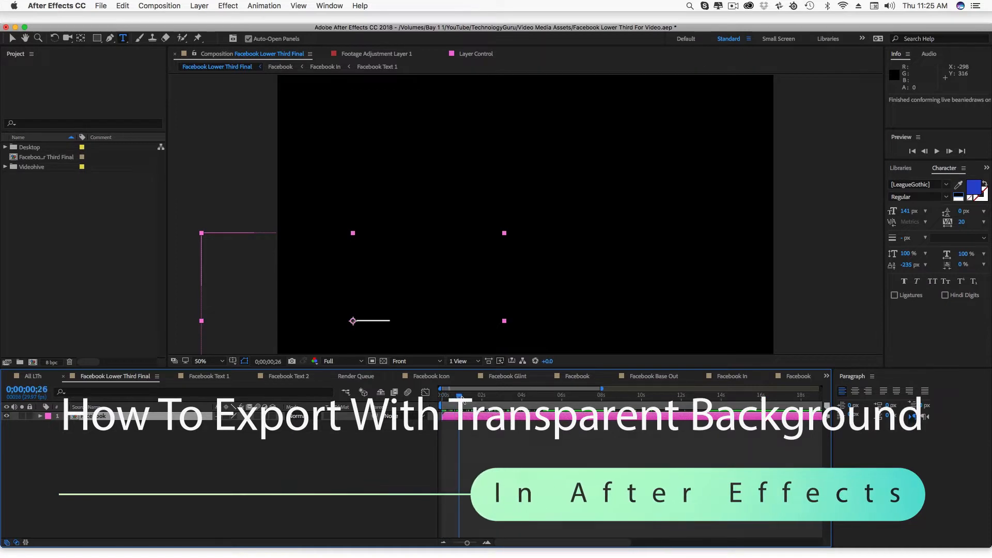
left_click(484, 397)
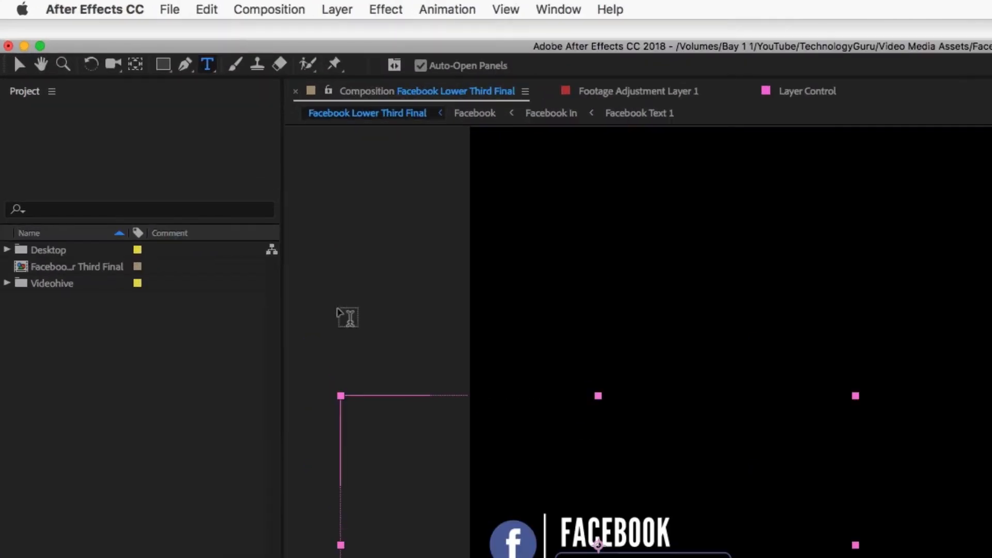
Send the Facebook Lower Third Final composition to the Render Queue via File > Export
left_click(169, 9)
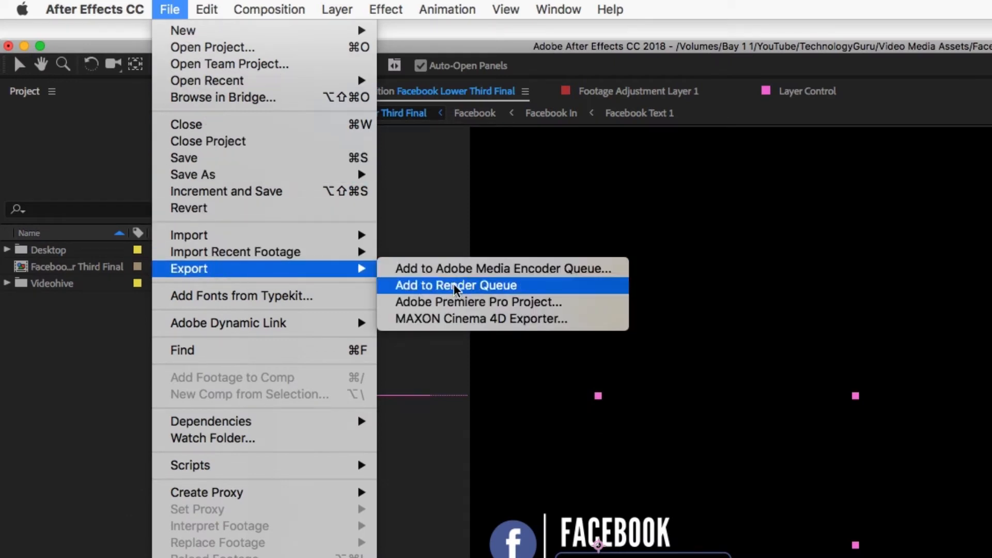
left_click(454, 286)
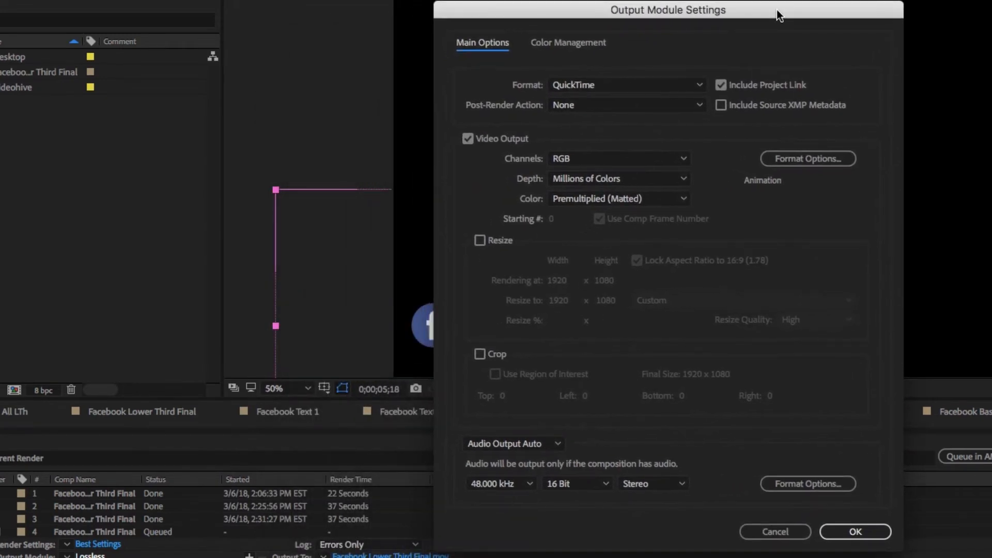
mouse_move(724, 237)
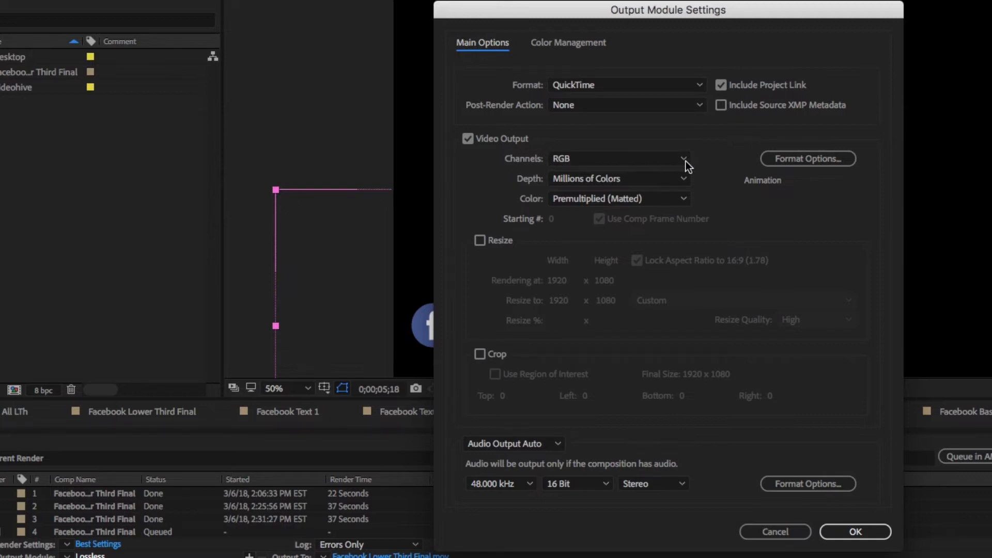
Set the QuickTime output channels to RGB + Alpha and confirm
left_click(683, 158)
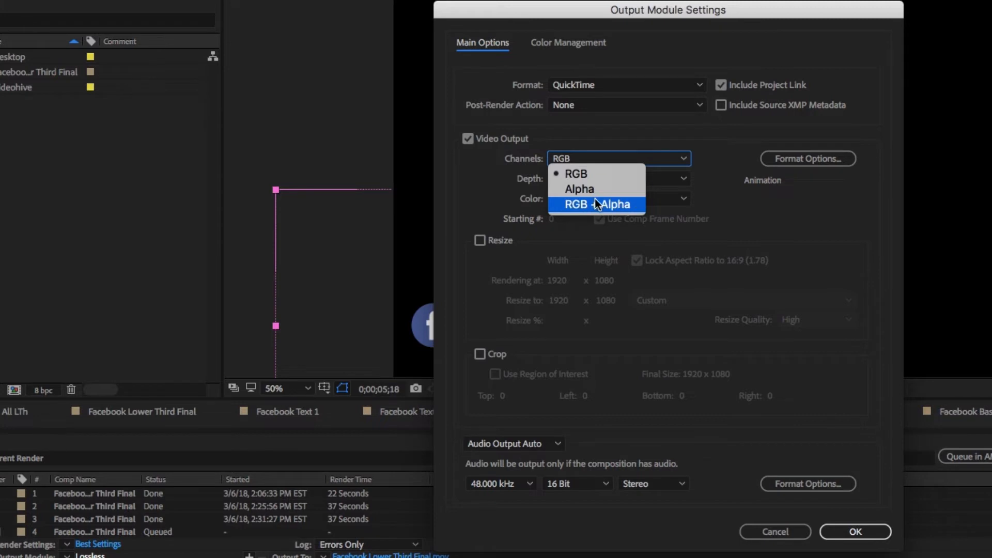
left_click(595, 204)
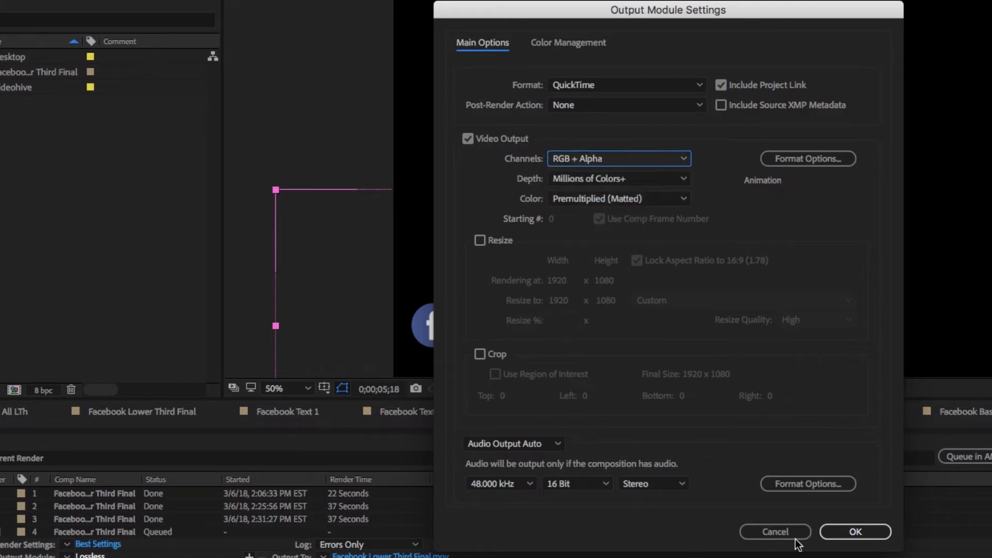
left_click(854, 532)
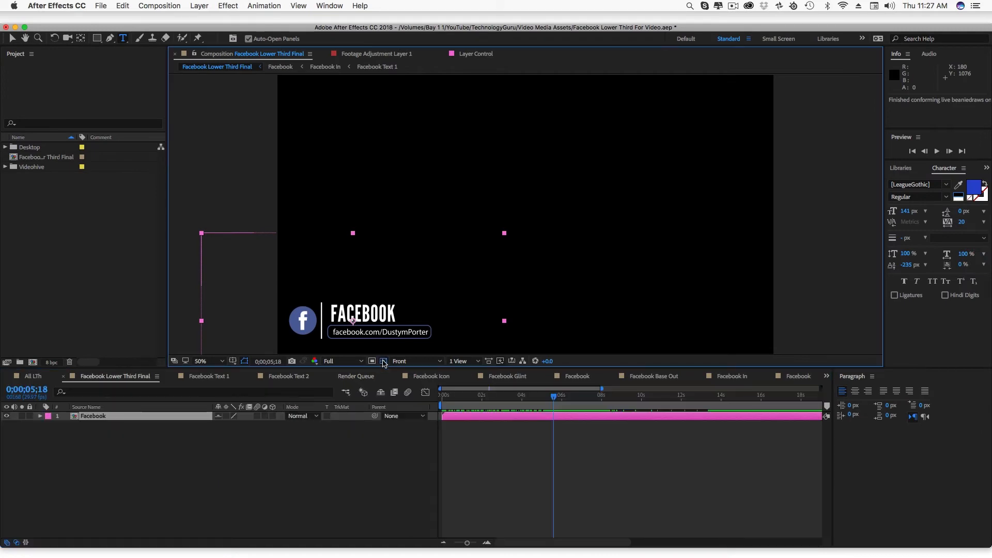
Toggle the transparency grid to check the clear background, then view the Render Queue
left_click(383, 361)
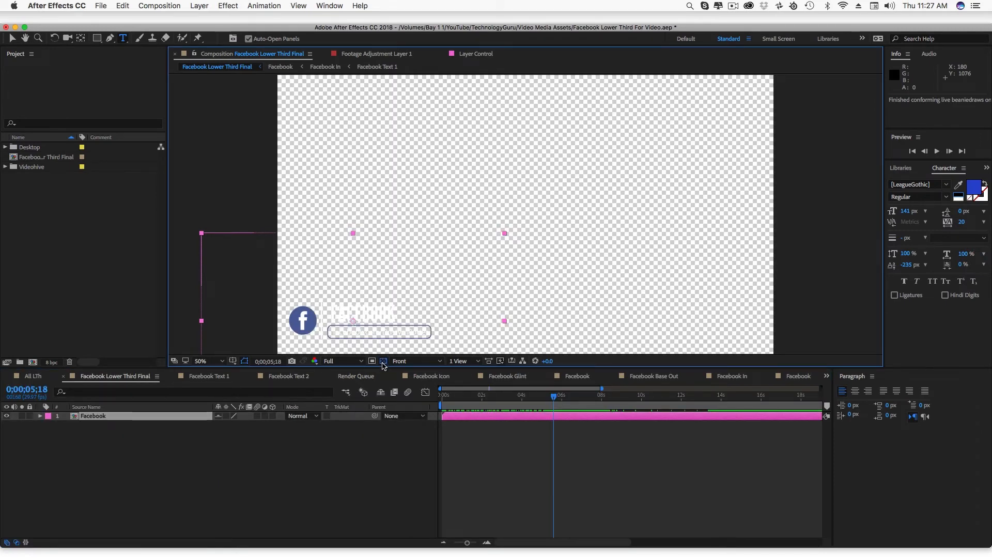
mouse_move(383, 361)
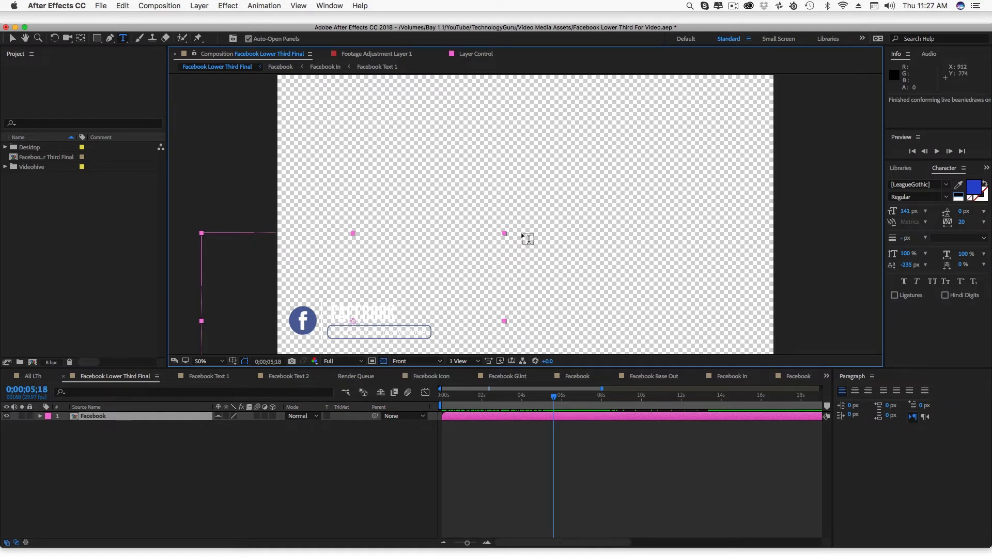
left_click(383, 361)
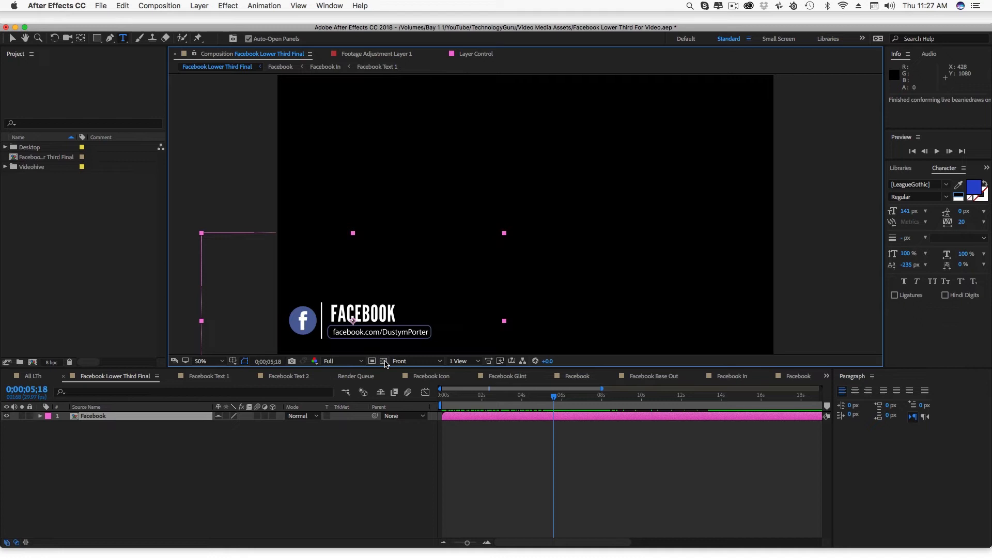
left_click(356, 376)
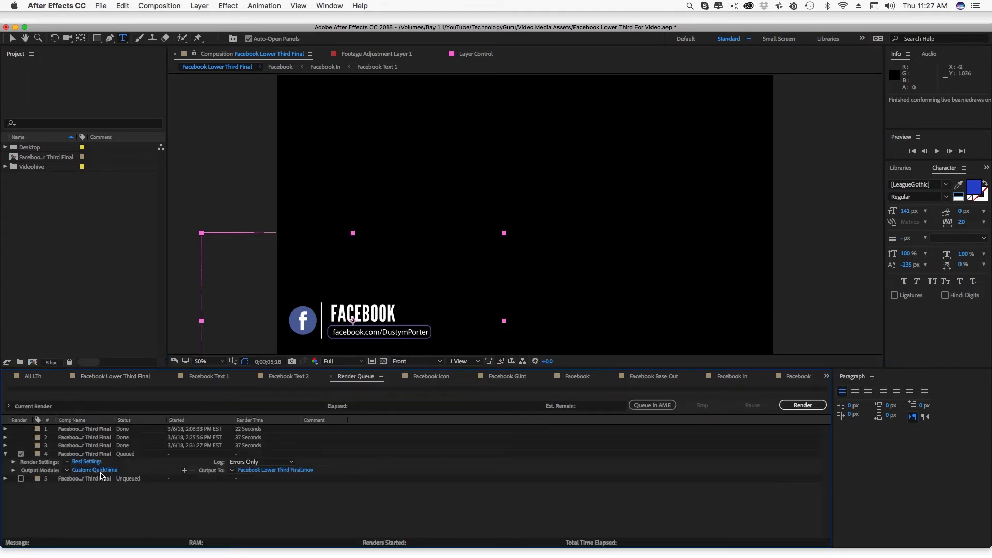
left_click(94, 470)
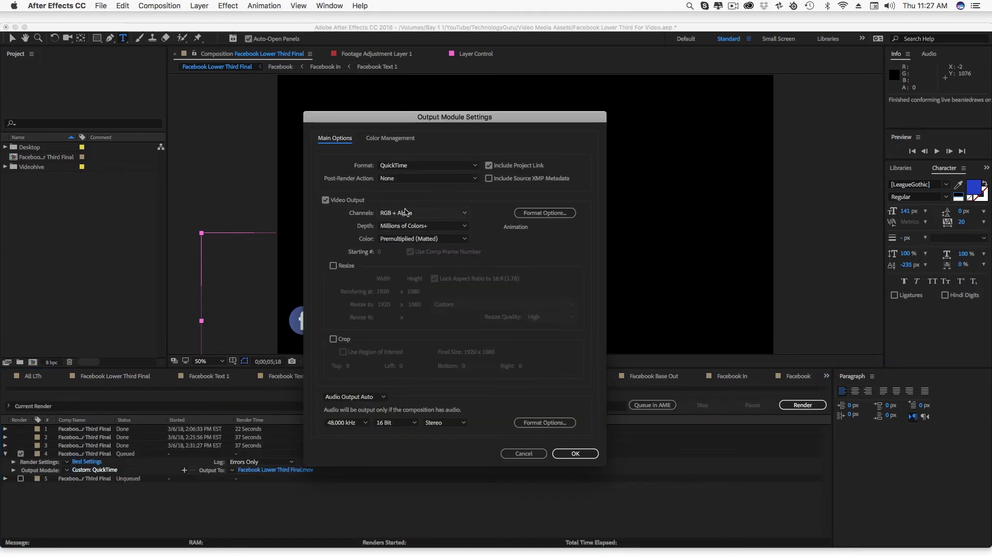
left_click(575, 454)
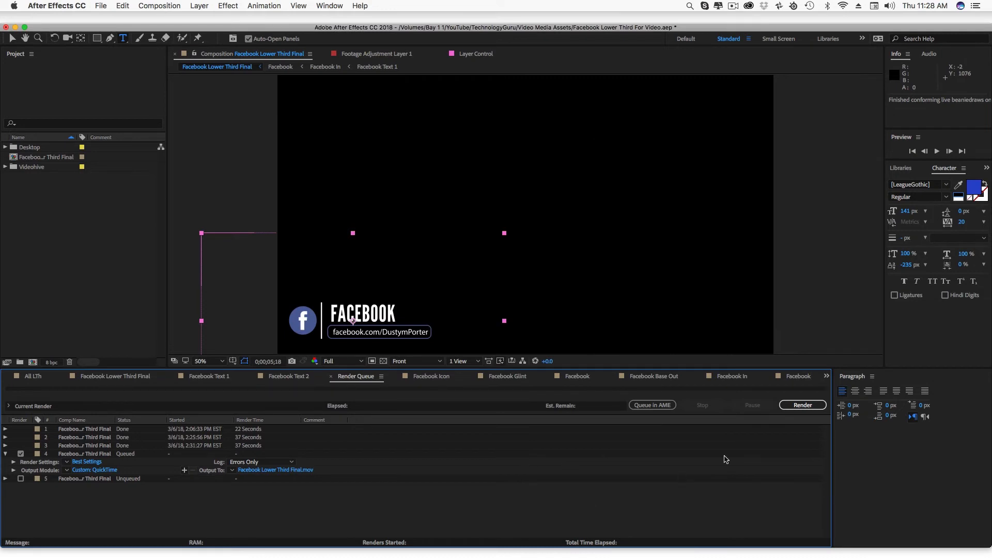